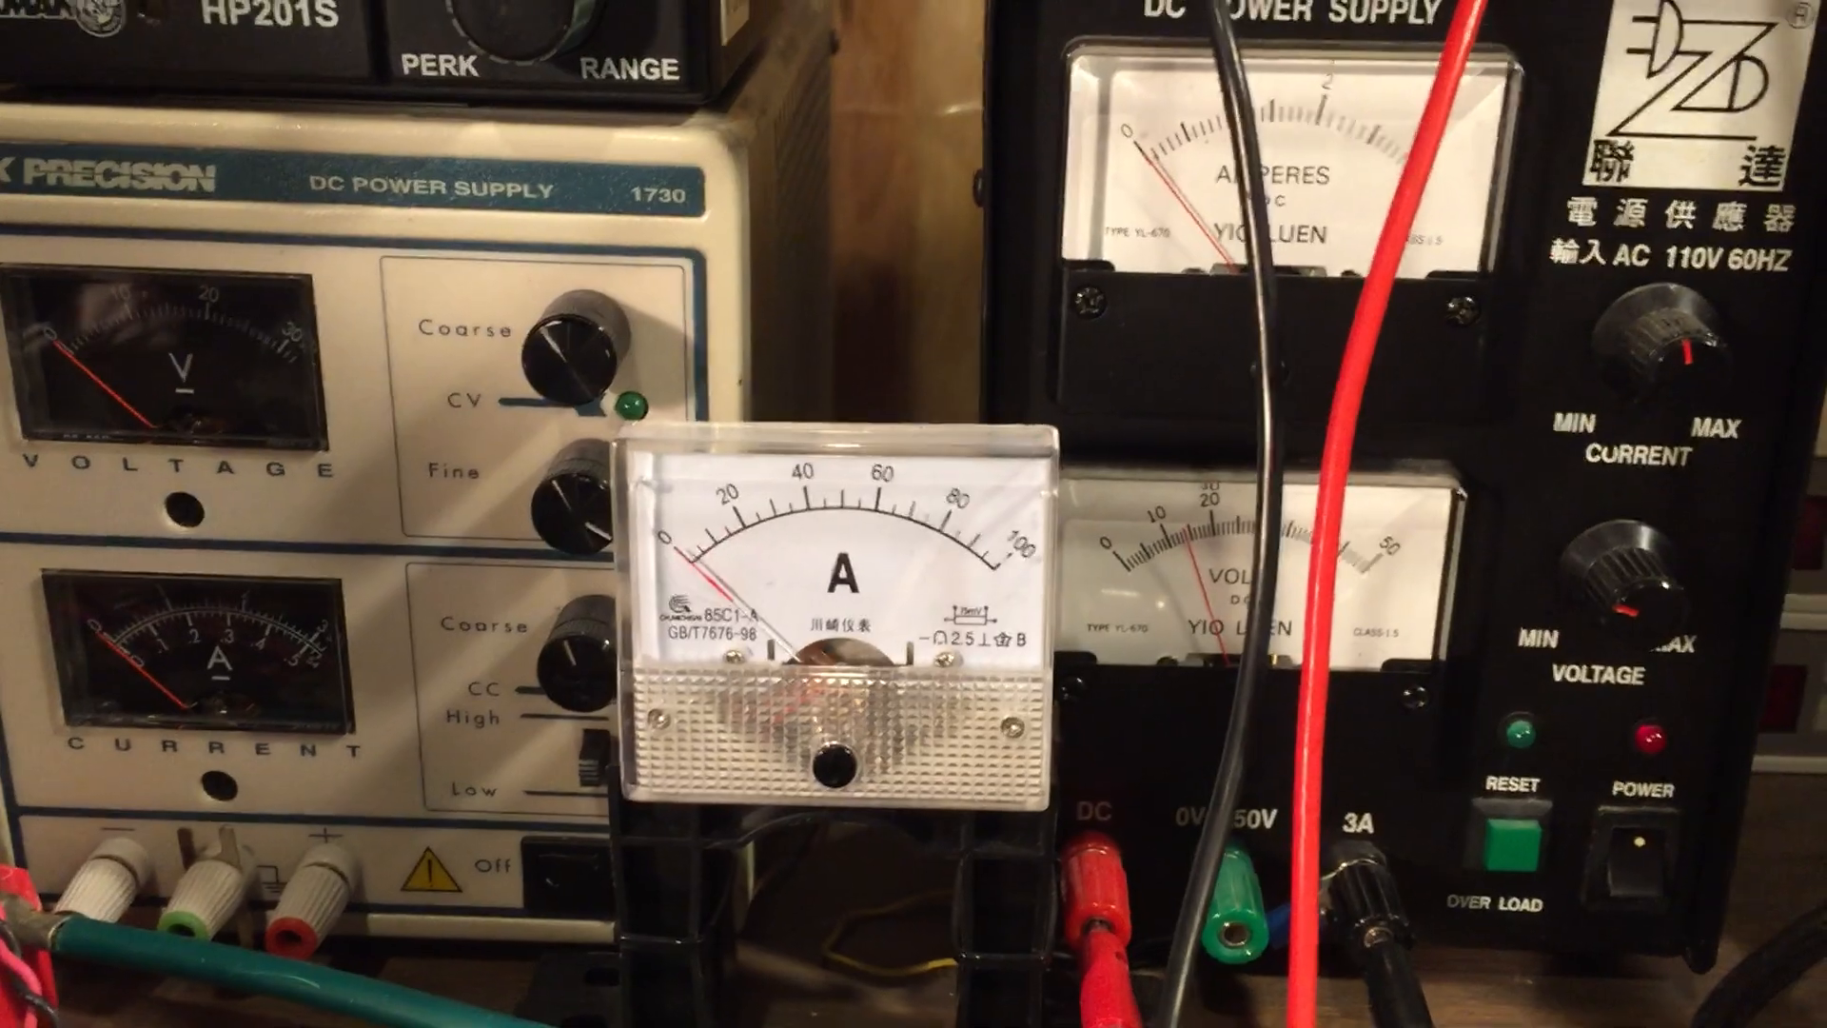
{"action": "mouse_move", "coordinate": [914, 514]}
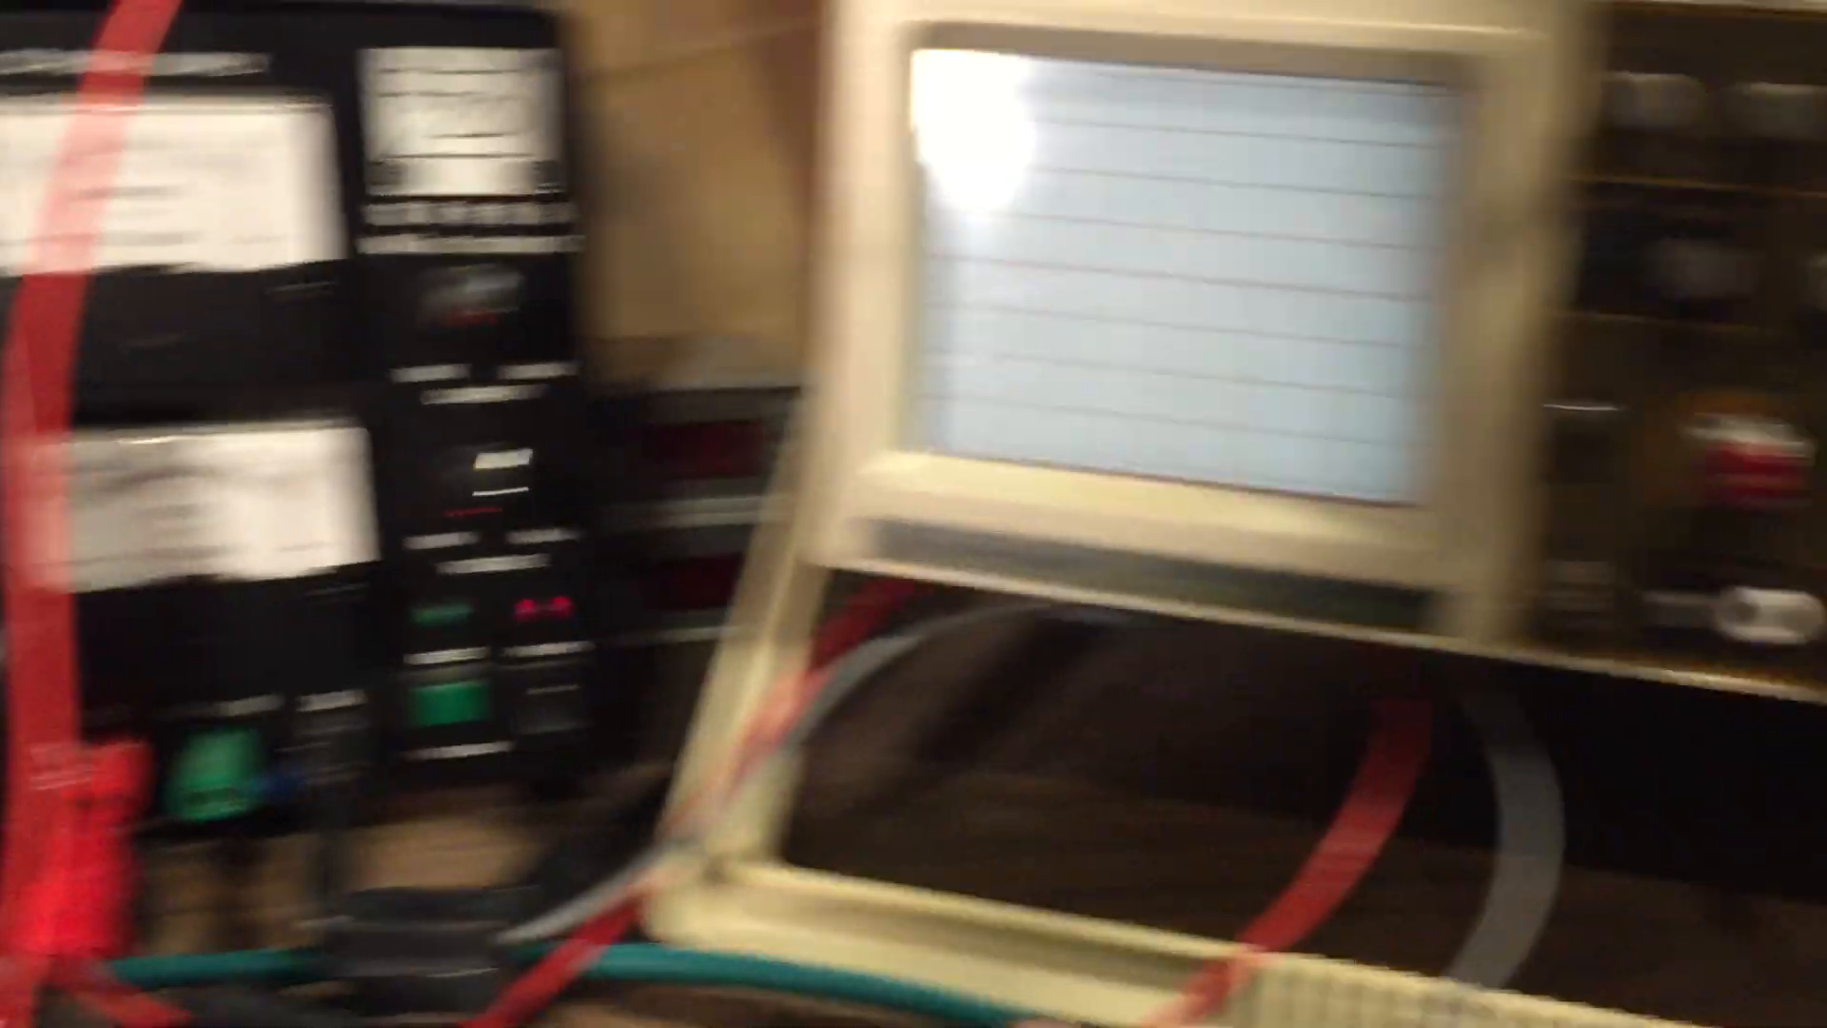